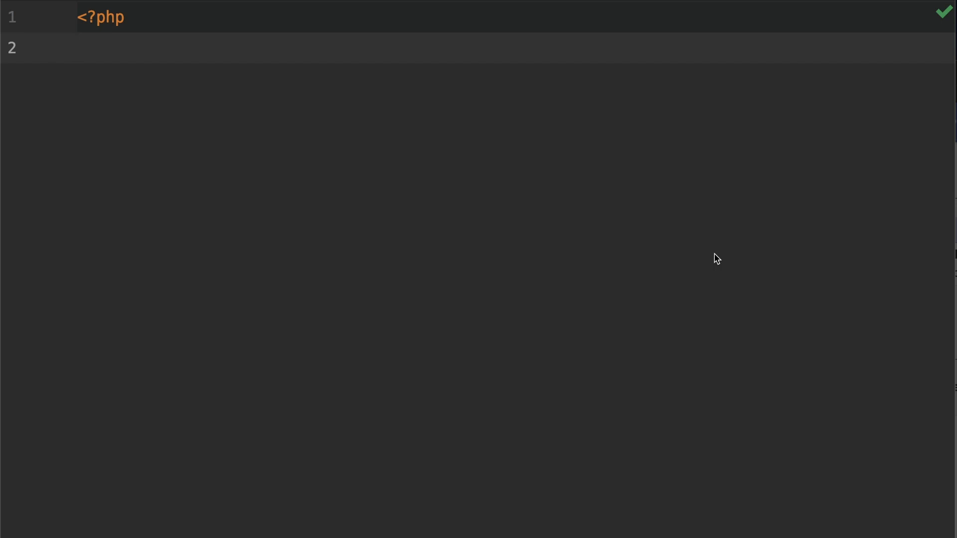
Store range(1, 10) in the $items variable.
type("$")
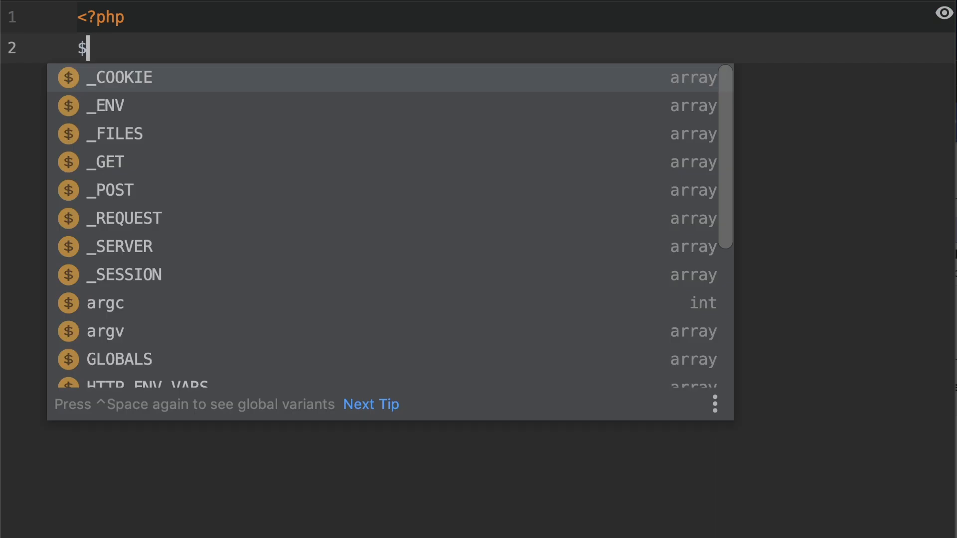
type("items =")
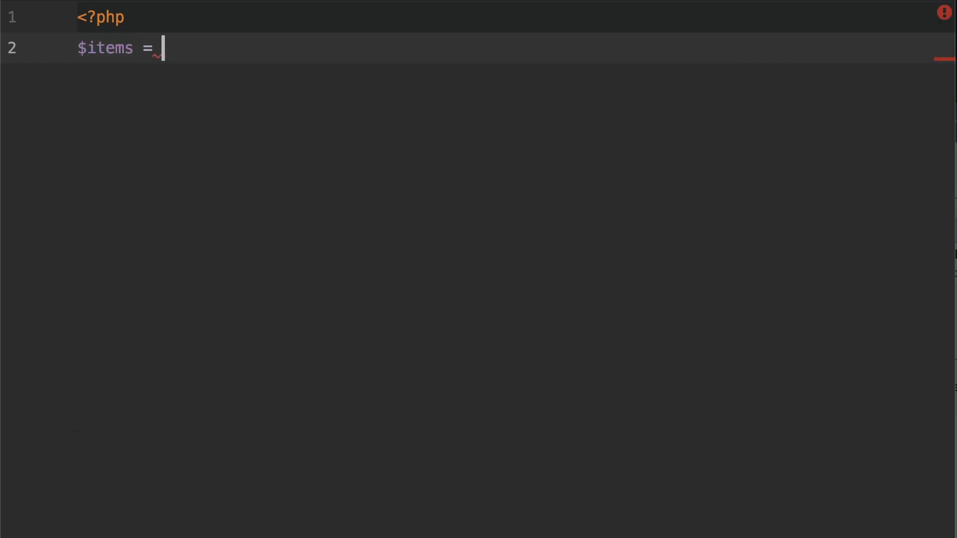
type("range")
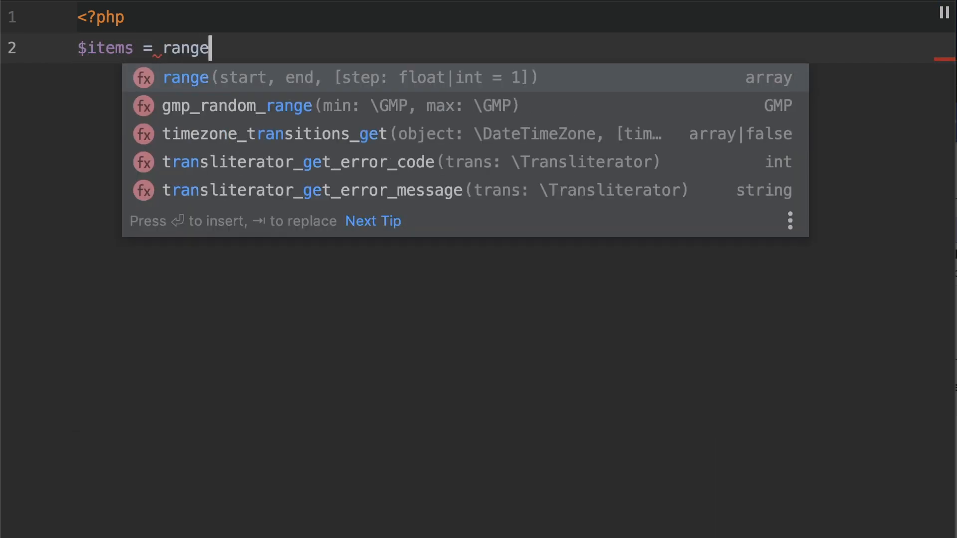
key("Enter")
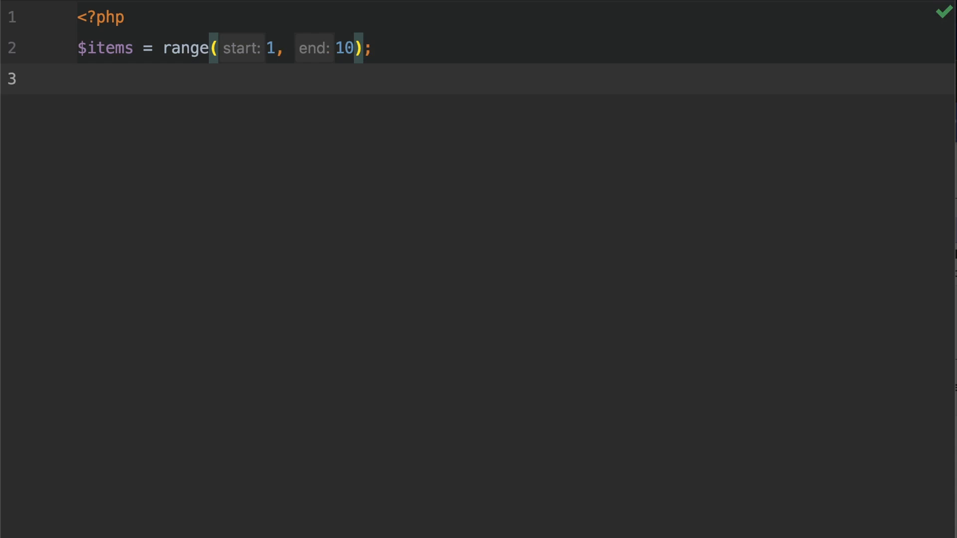
Print $items with print_r wrapped in '<pre>' and '</pre>' tags.
type("print '<")
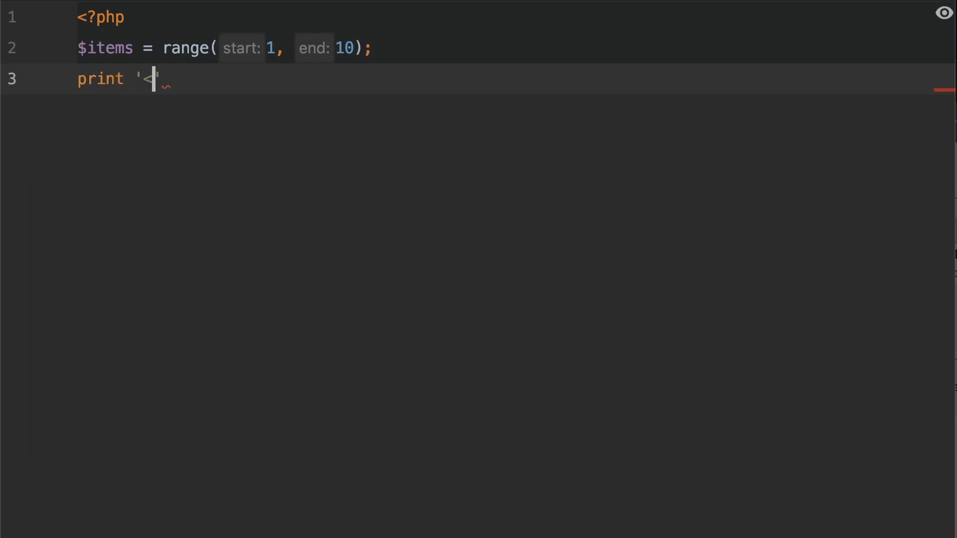
type("pre>';")
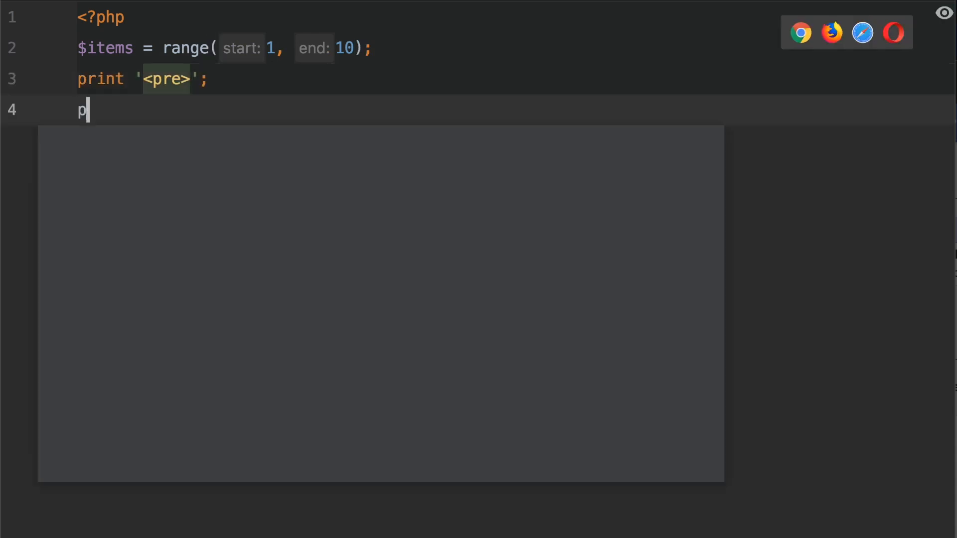
type("rint_r($items);")
type("print")
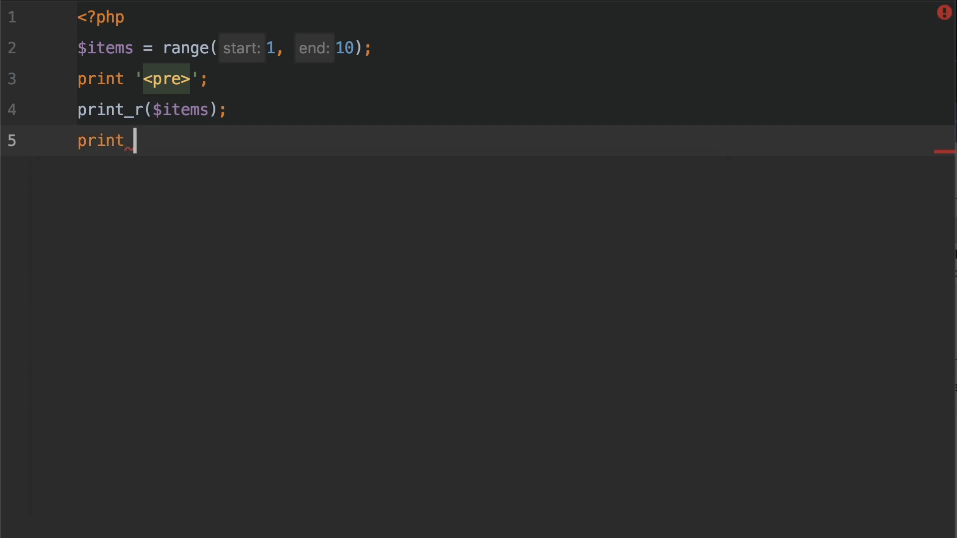
type("'</pre>'")
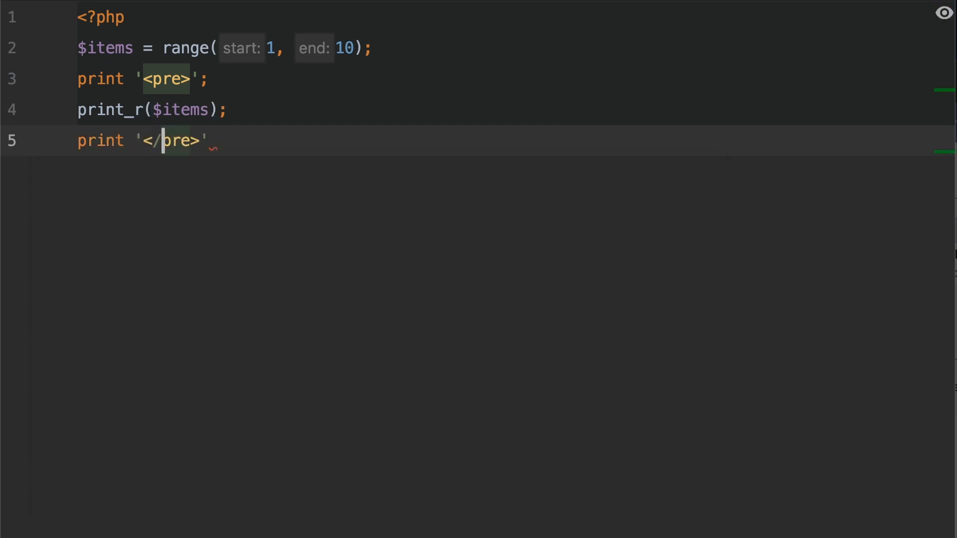
type(";")
type("s")
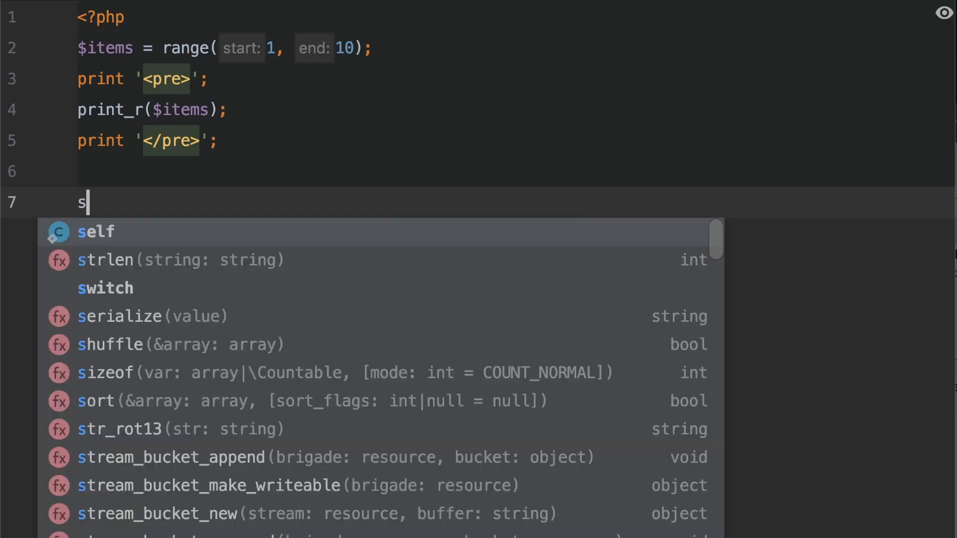
Add an empty shuffle(); call and jump to the function's stub declaration.
left_click(110, 344)
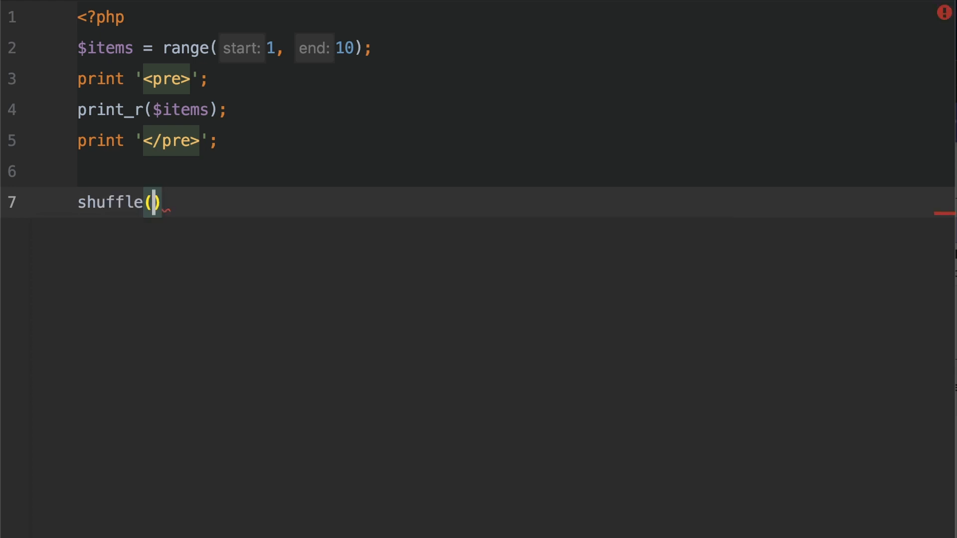
type(";")
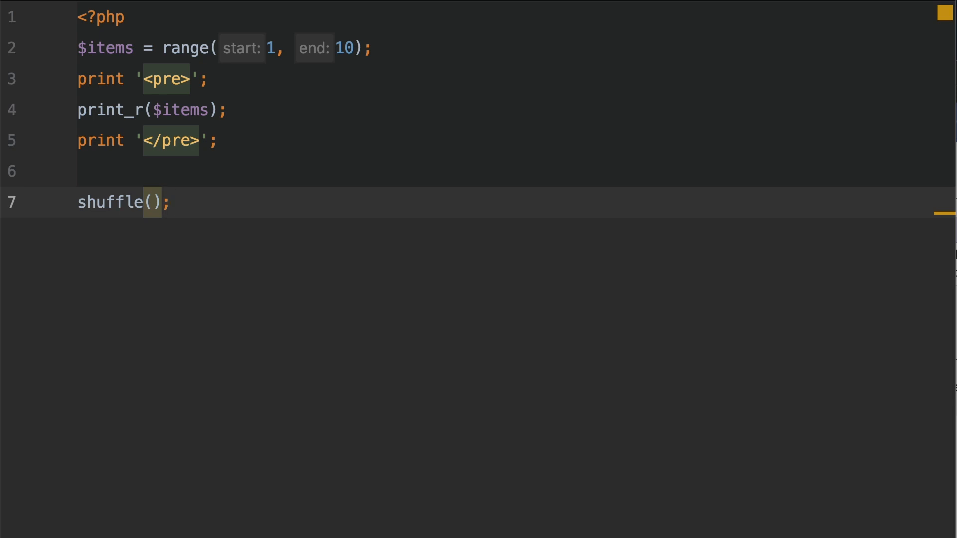
left_click(108, 201)
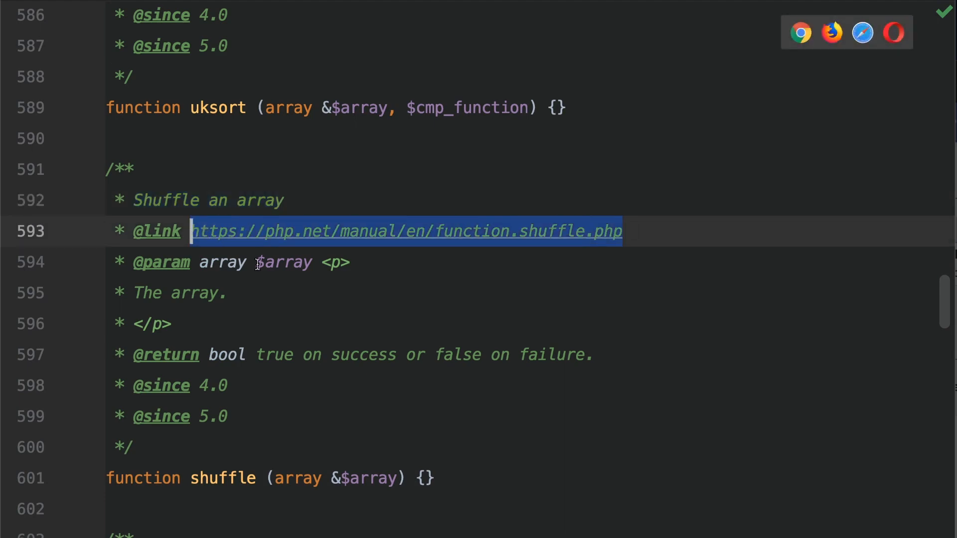
Read the shuffle docblock: returns true on success, takes an array parameter.
double_click(282, 263)
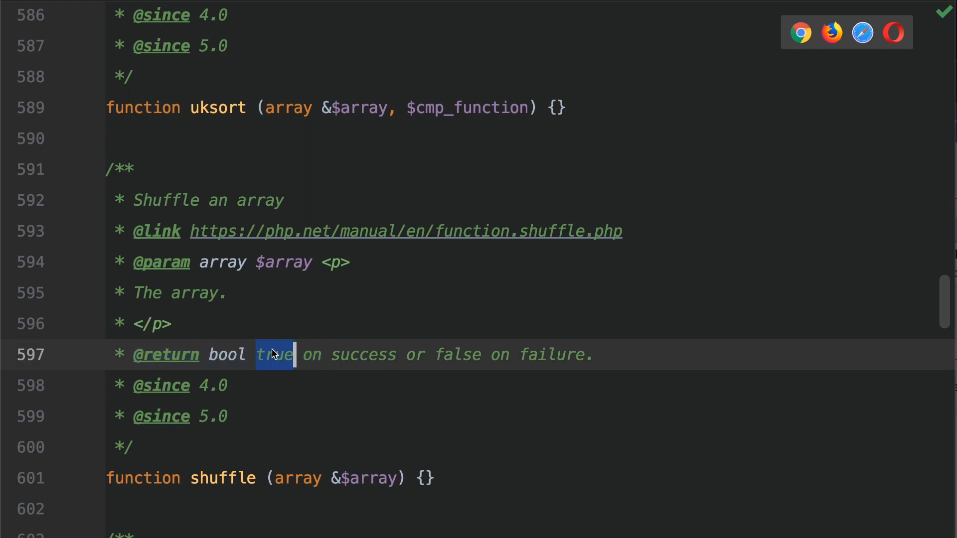
double_click(550, 355)
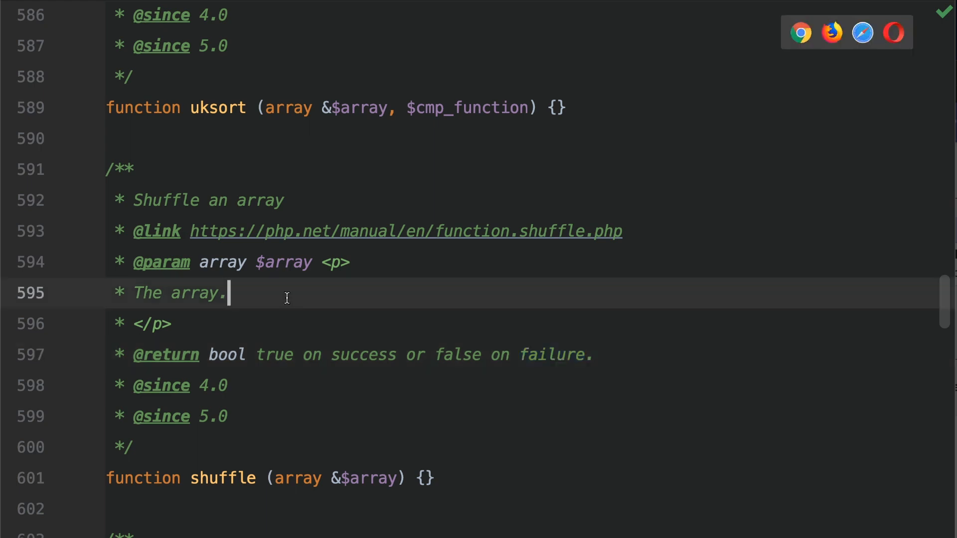
left_click(275, 262)
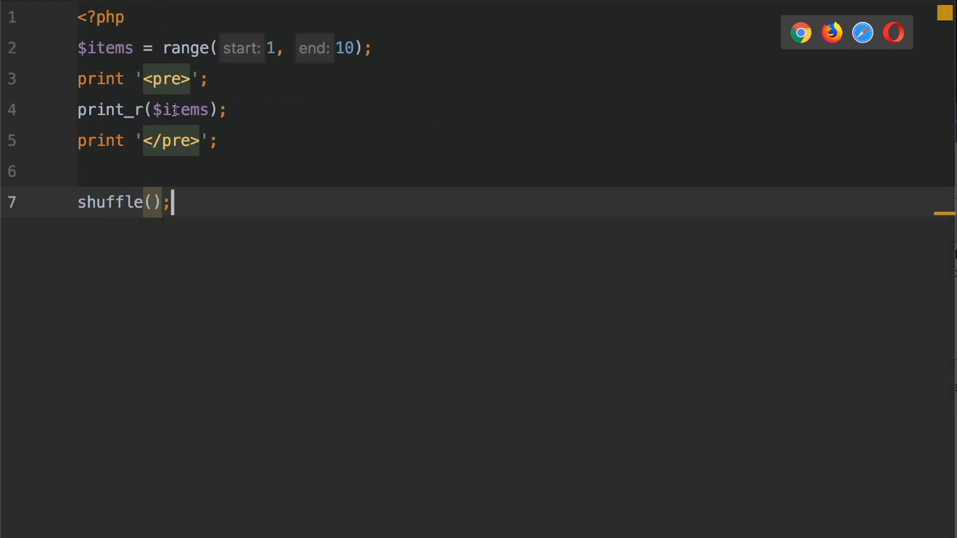
Pass $items to shuffle() and print the shuffled array again inside pre tags.
double_click(180, 110)
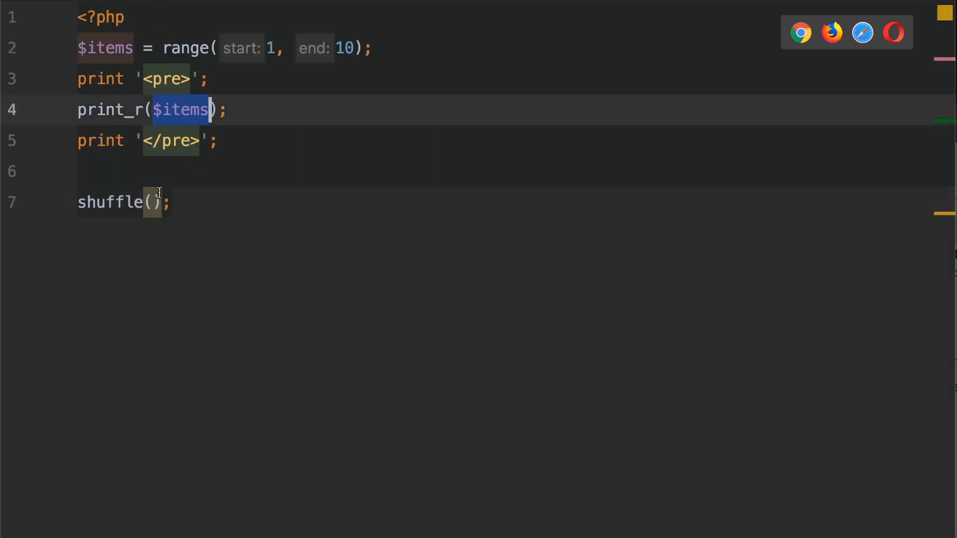
type("$items")
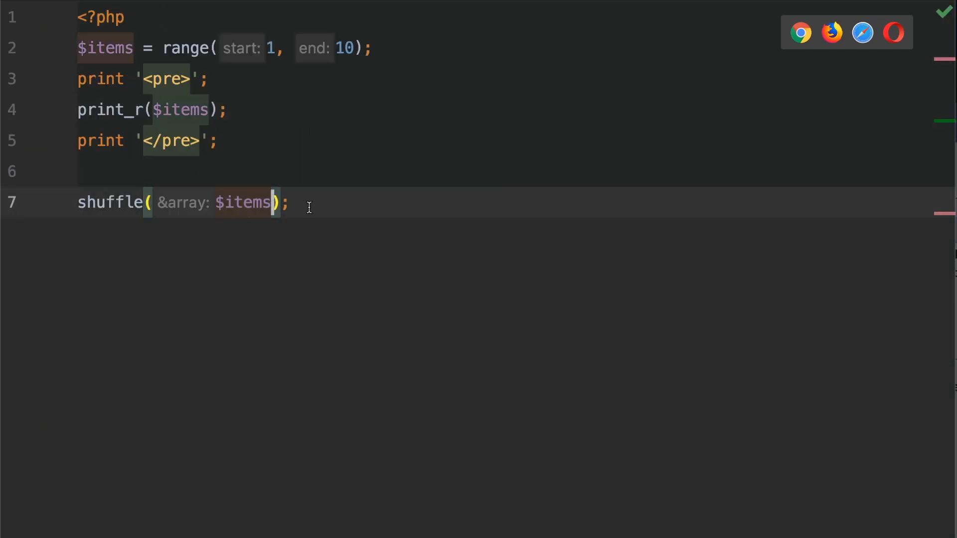
left_click_drag(77, 78, 218, 140)
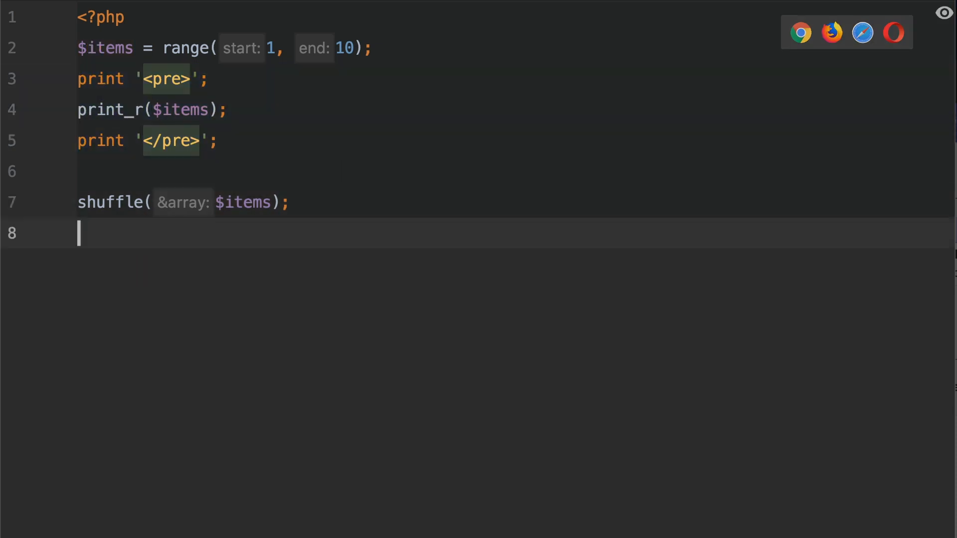
type("print '<pre>';\\nprint_r($items);\\nprint '</pre>';")
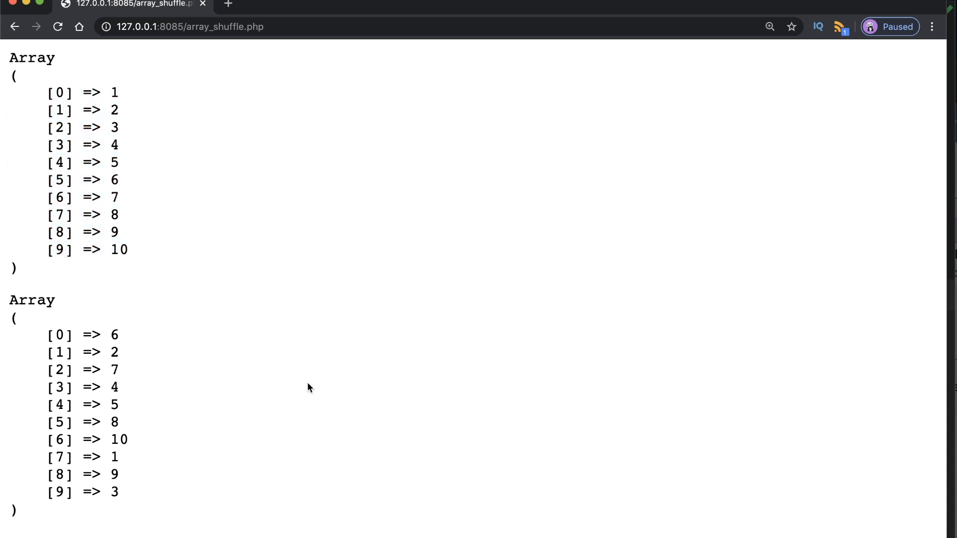
Compare the ordered 1–10 array with its shuffled, re-indexed output in the browser.
left_click_drag(58, 335, 118, 492)
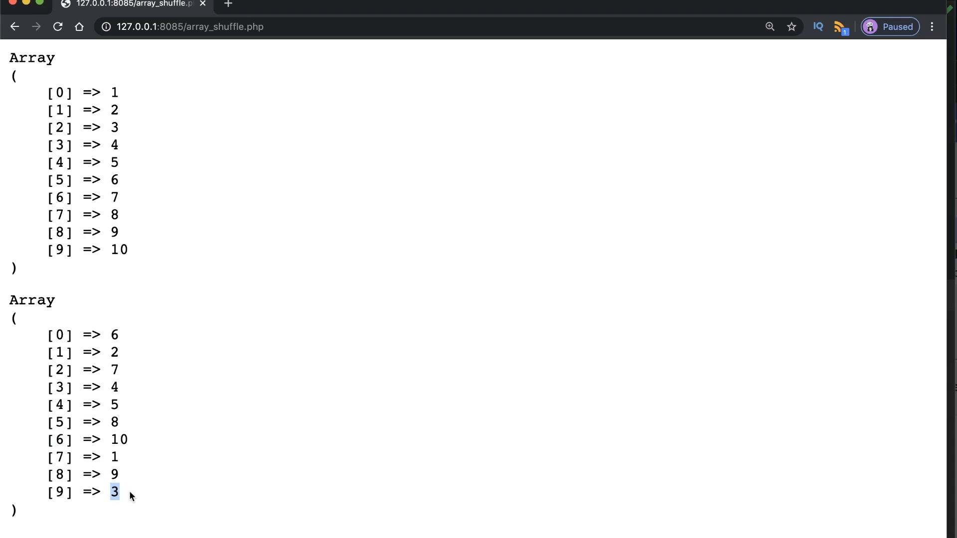
mouse_move(114, 424)
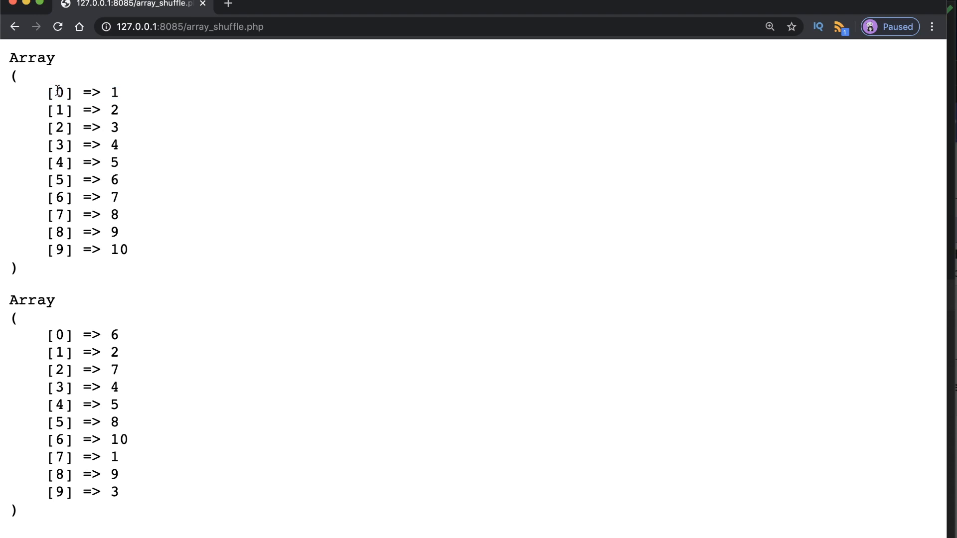
double_click(62, 92)
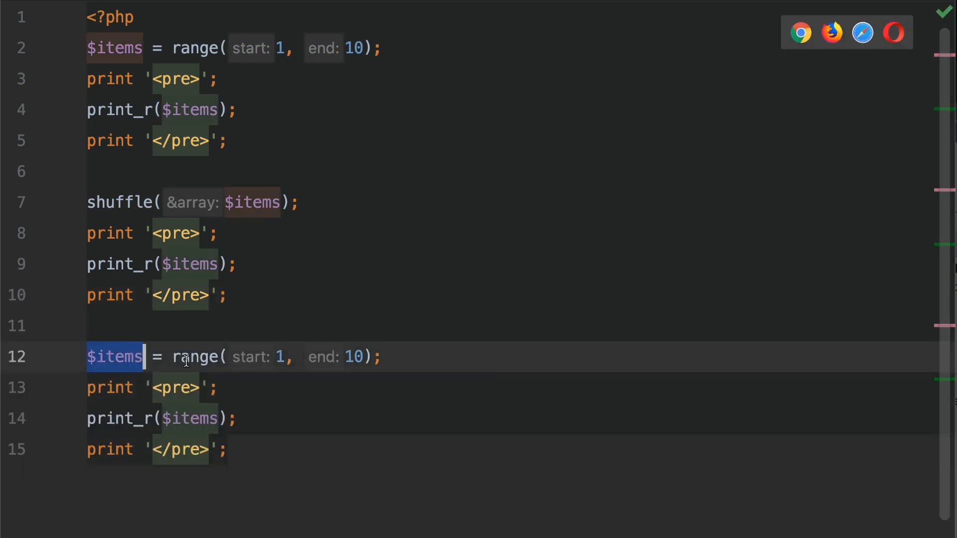
Declare the $hardcoded array starting with the entry 1 => 'test'.
type("$har")
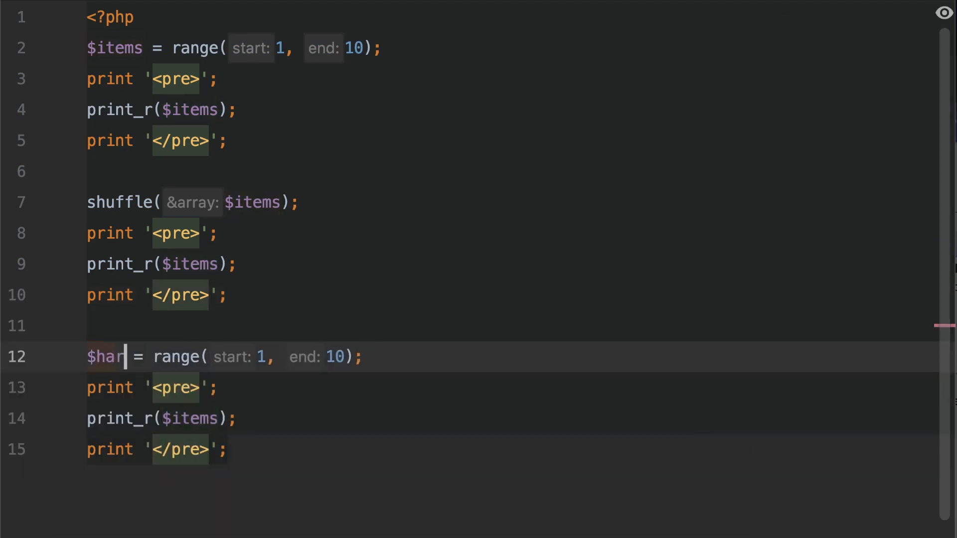
type("dcoded")
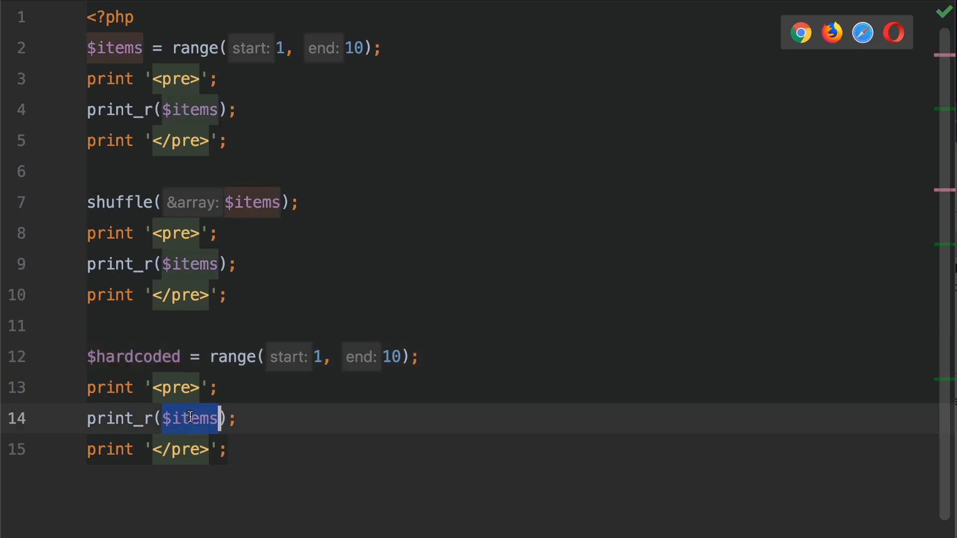
type("hardcoded")
left_click(254, 356)
type("[")
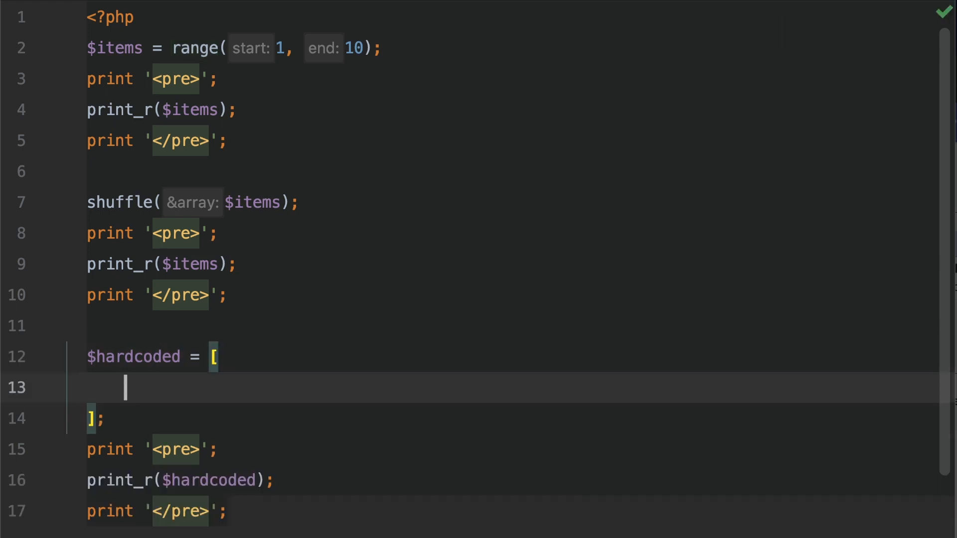
type("1 =>")
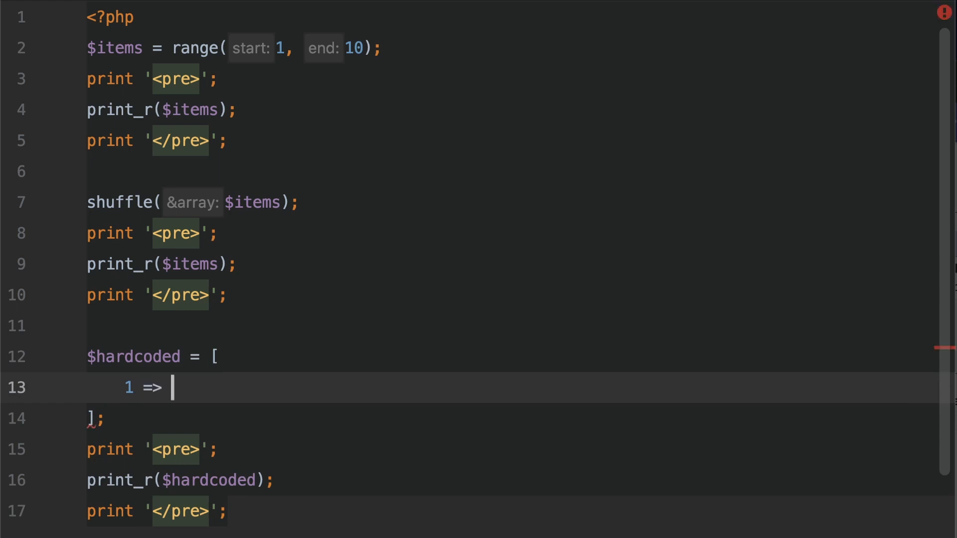
type("''")
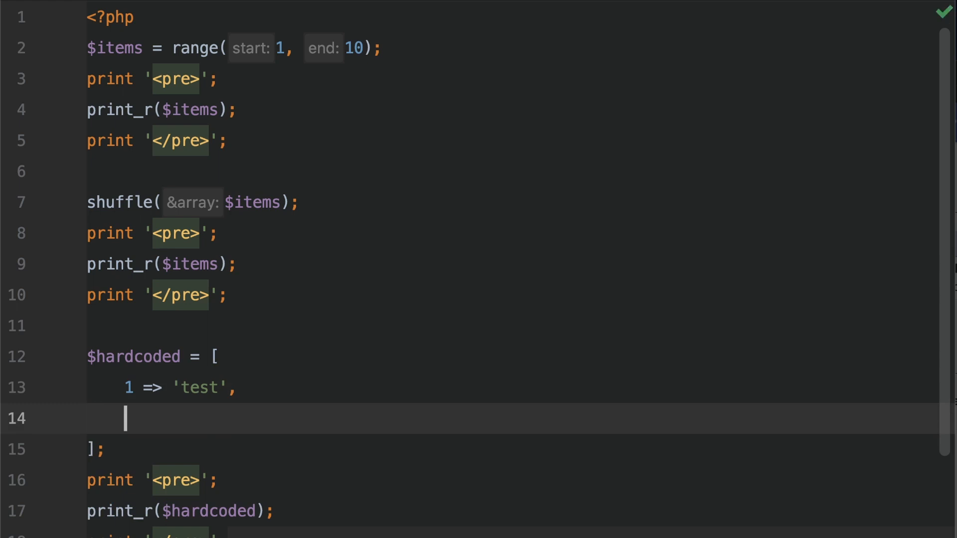
type("'")
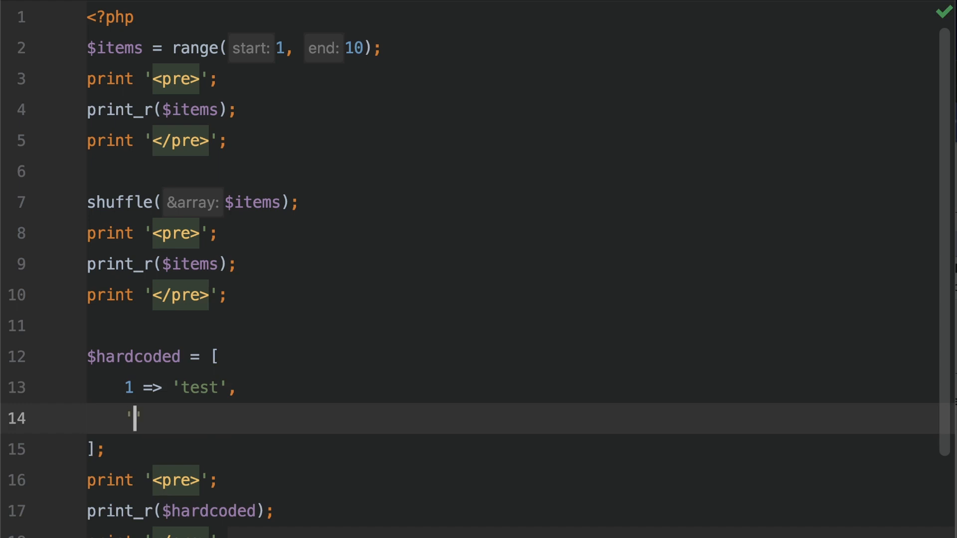
Add entries 'fruit' => 'apple', 3 => 'cheese' and 'food' => 'butter' to $hardcoded.
type("f")
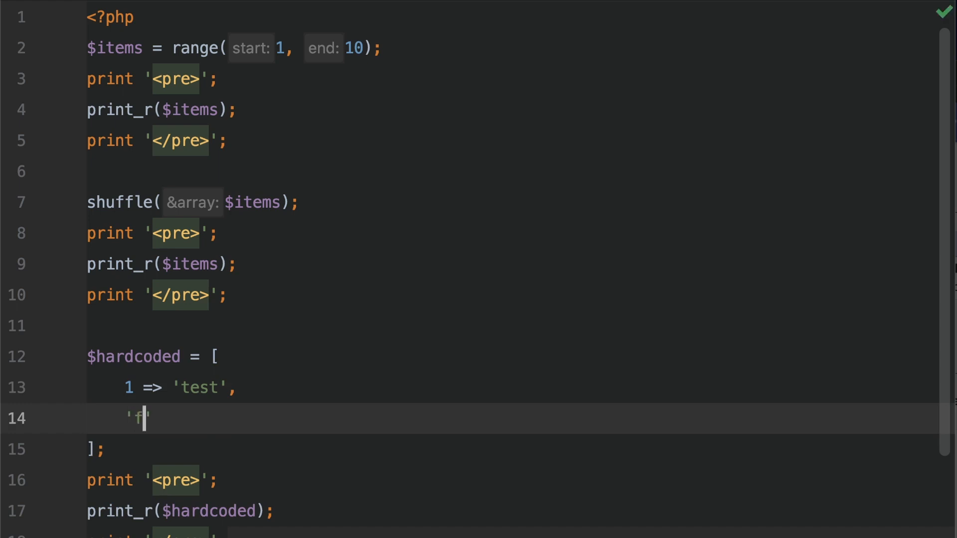
type("ruit' =>")
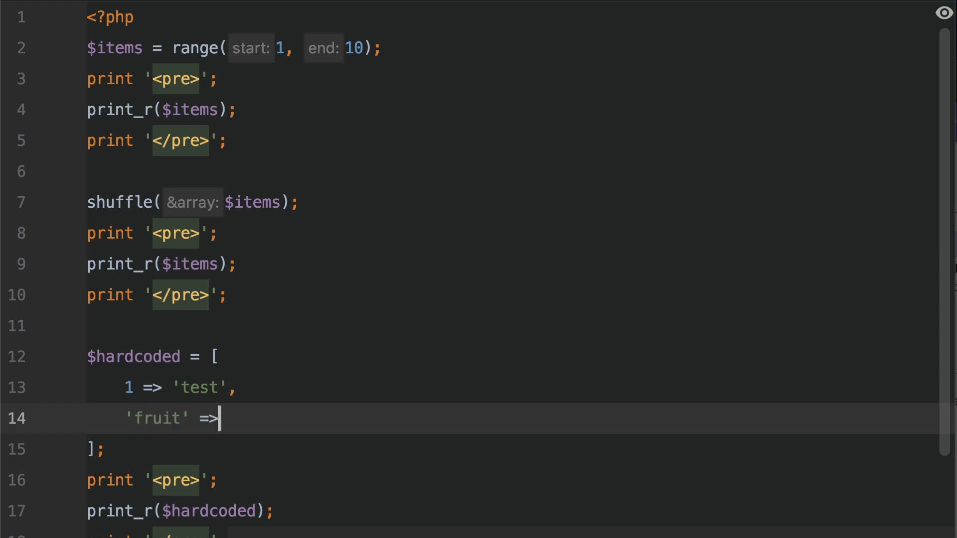
type("'apple',")
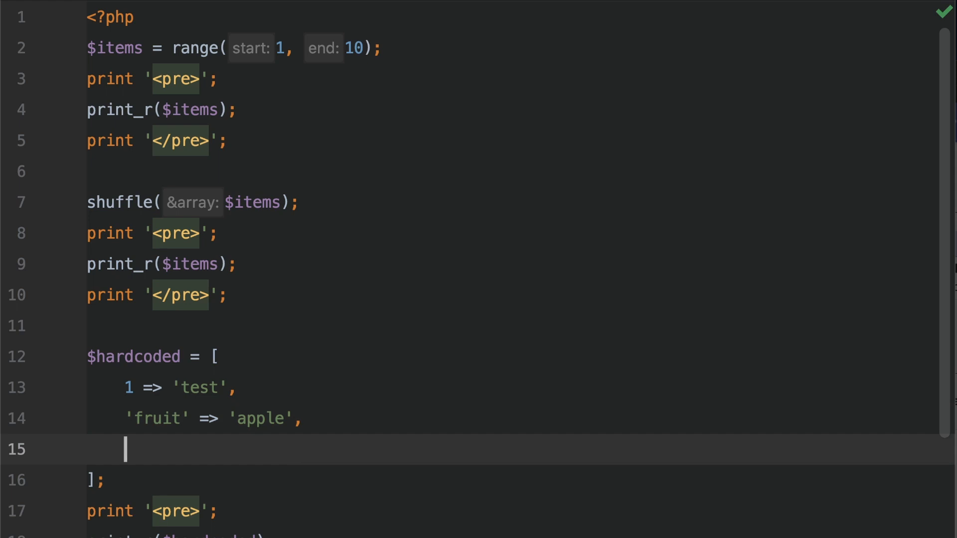
type("3 =>")
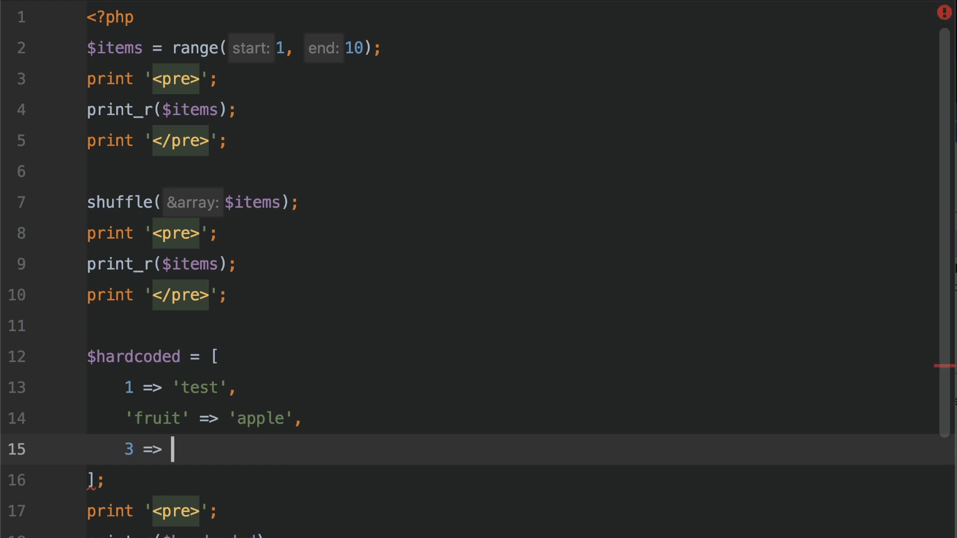
type("'")
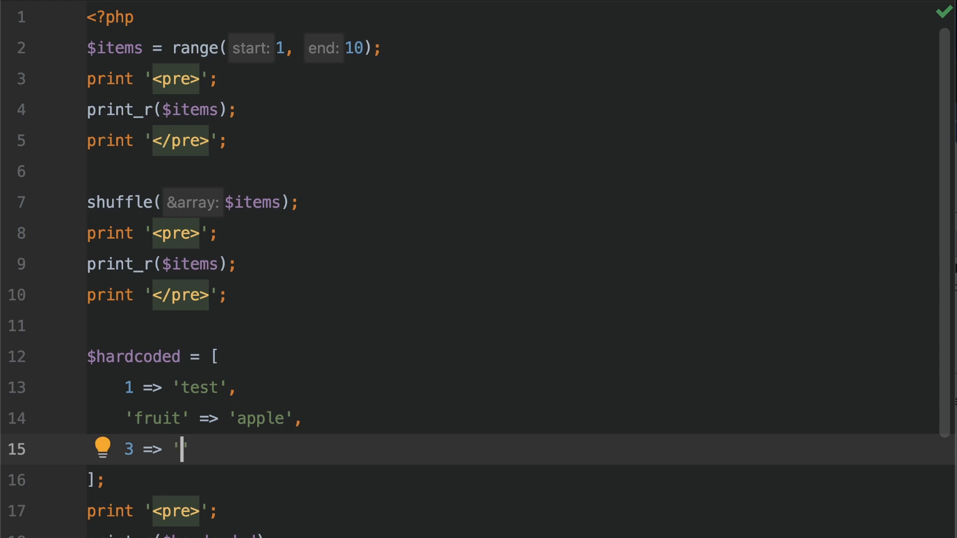
type("chees")
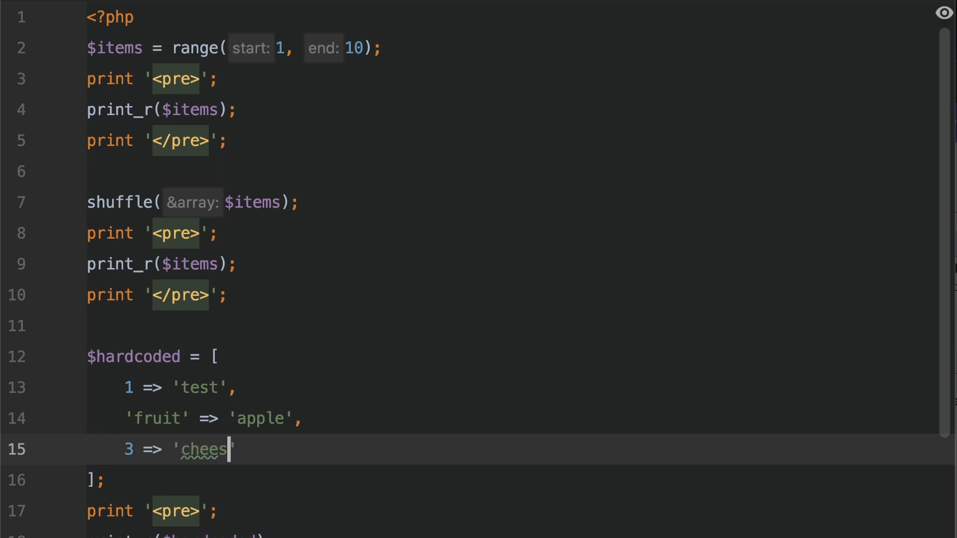
type("e'")
type("'")
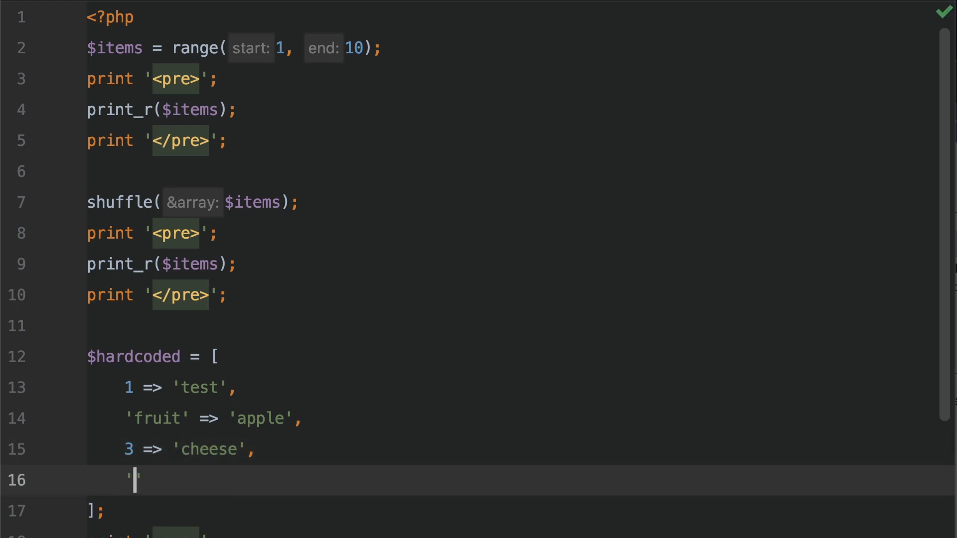
type("f")
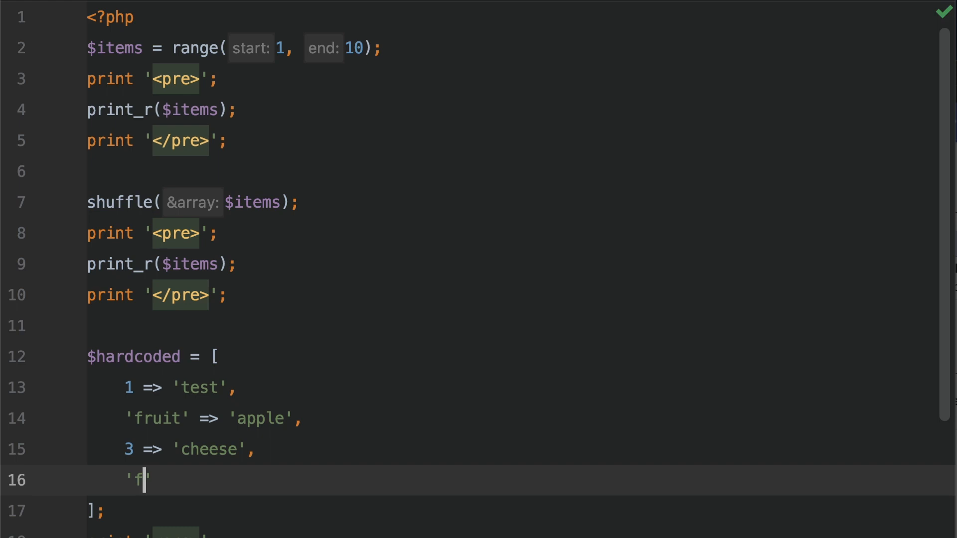
type("ood' =>")
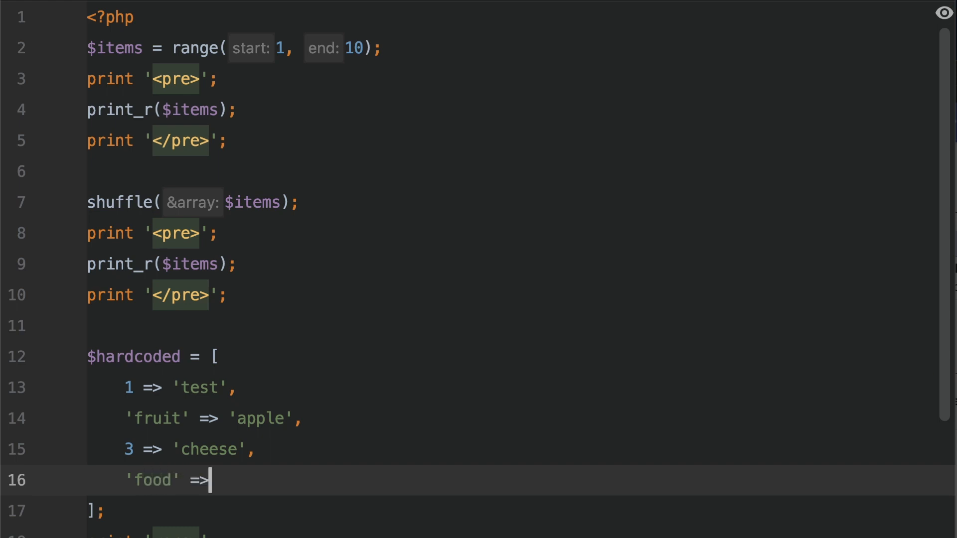
type("''")
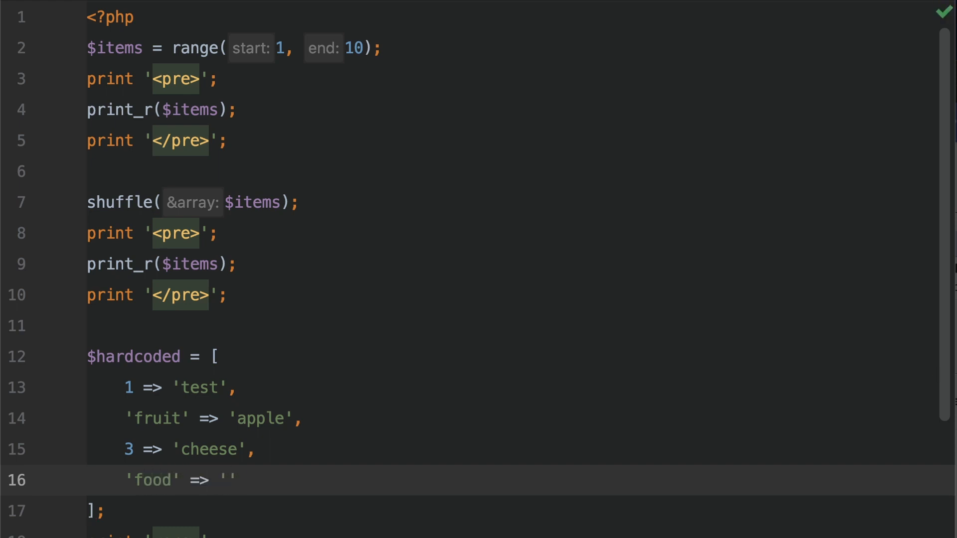
type("butter")
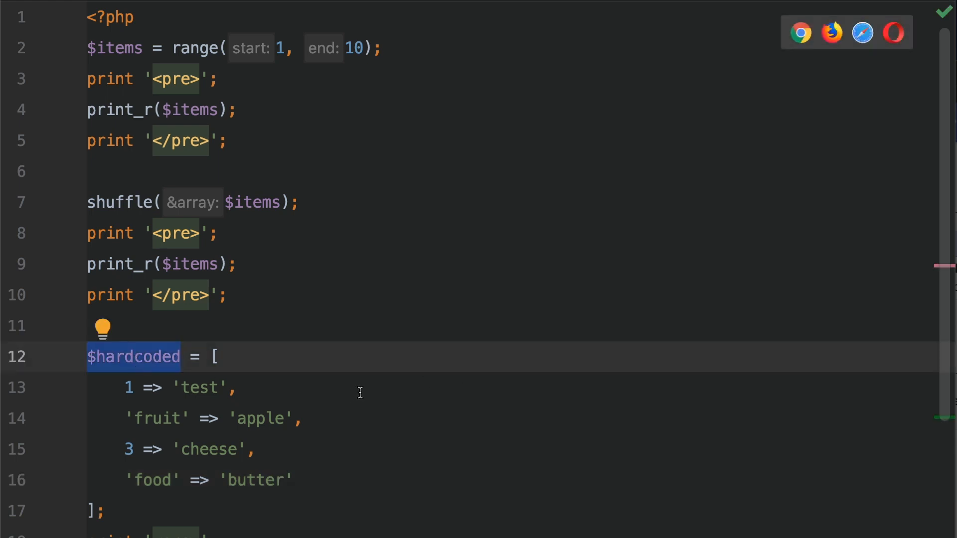
mouse_move(137, 388)
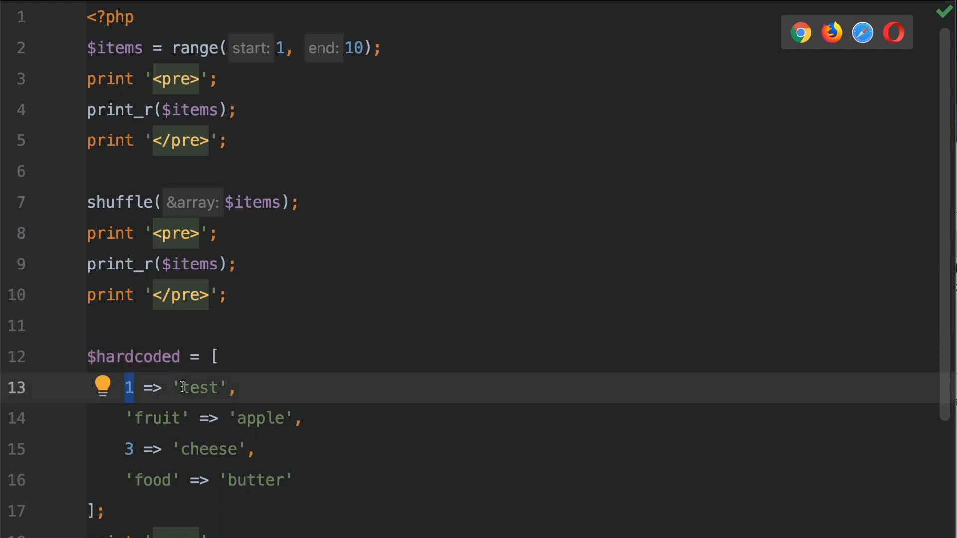
double_click(197, 388)
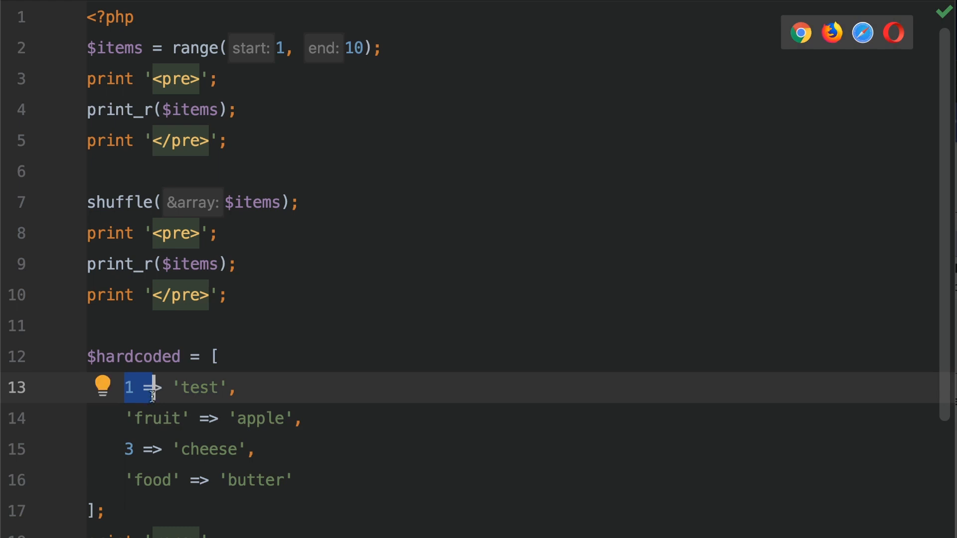
double_click(155, 417)
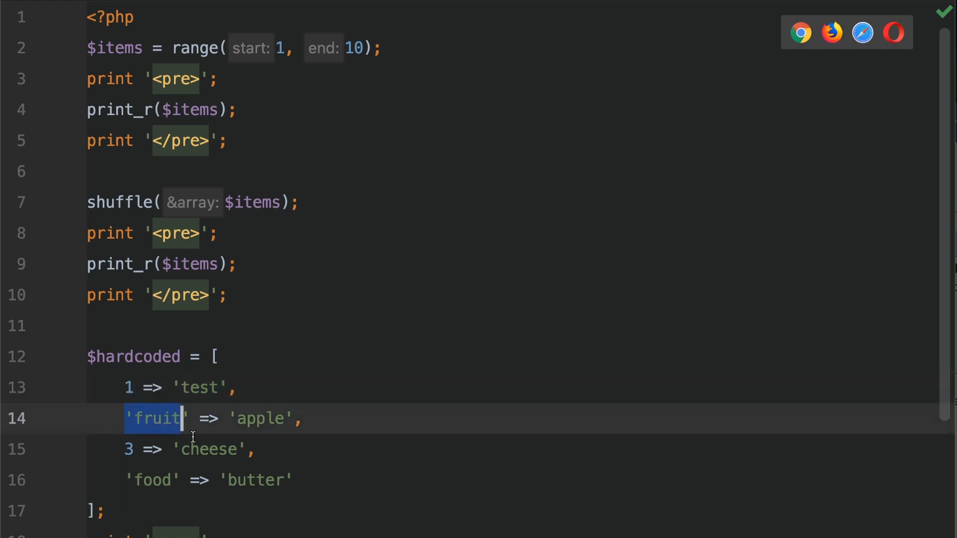
scroll("down", 3)
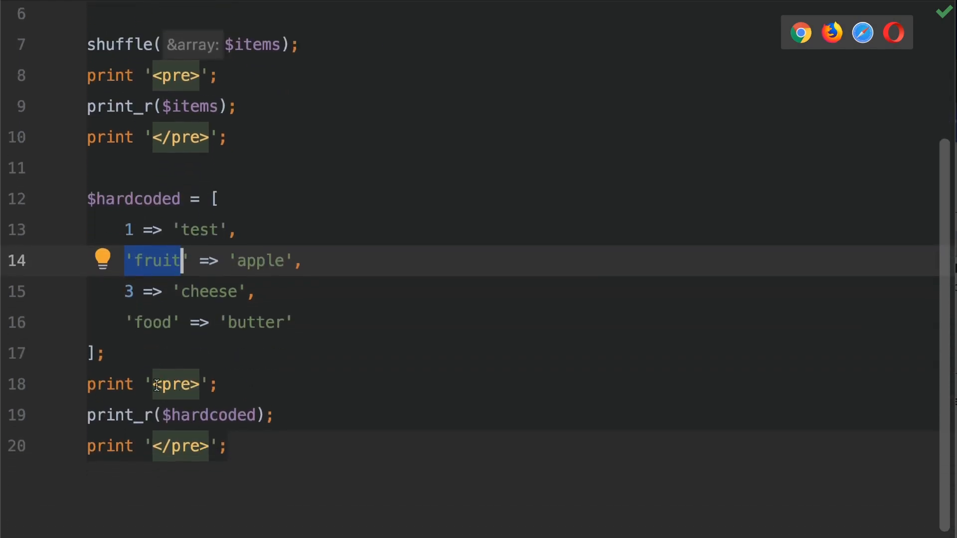
left_click(190, 415)
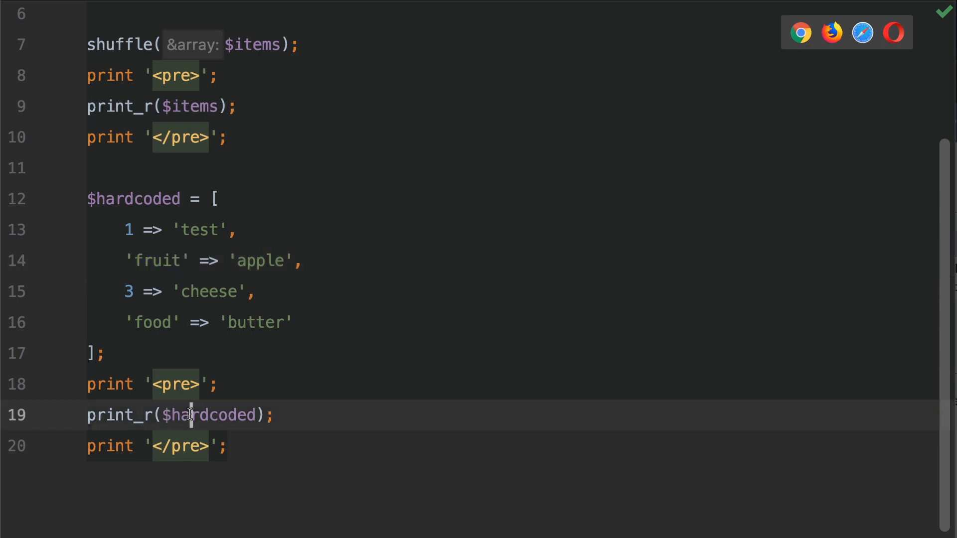
double_click(208, 415)
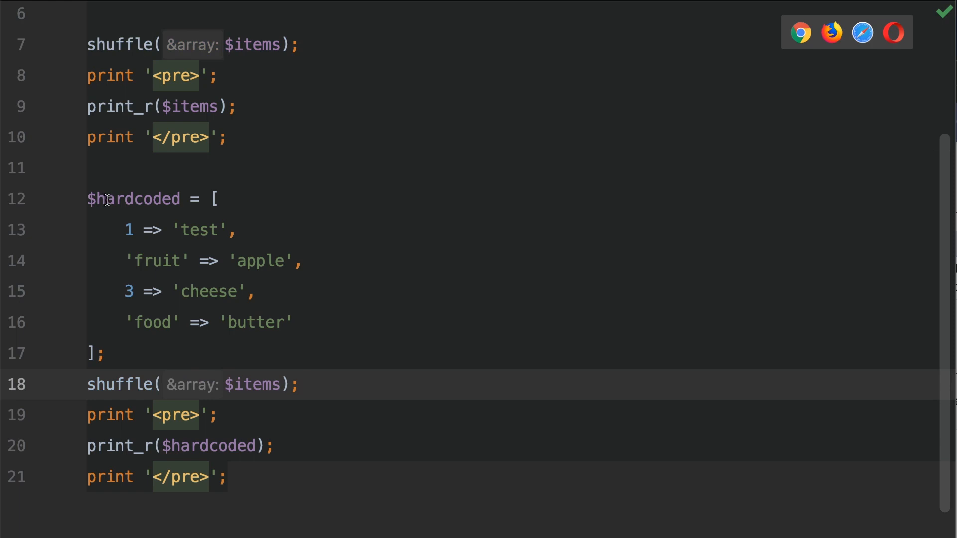
Make the copied shuffle call pass $hardcoded instead of $items.
double_click(134, 198)
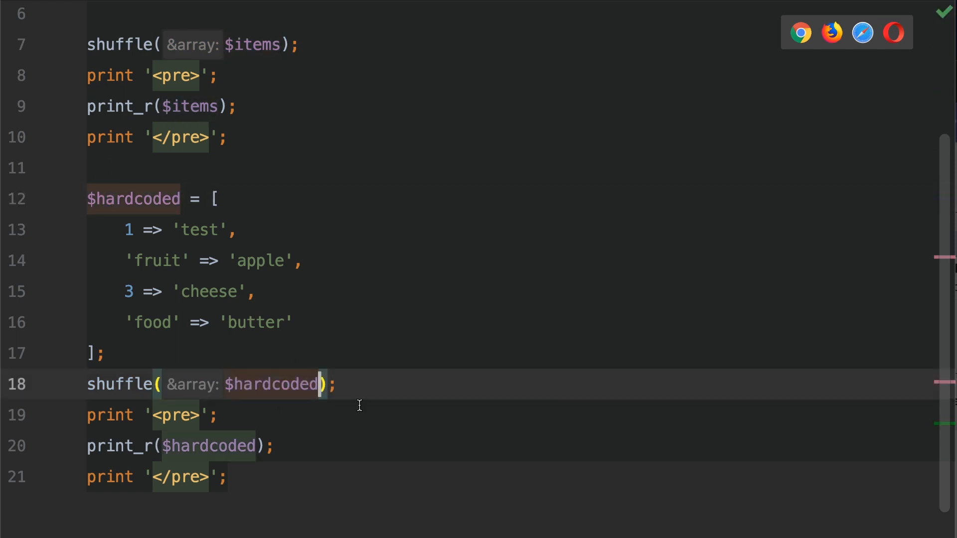
left_click_drag(122, 230, 296, 322)
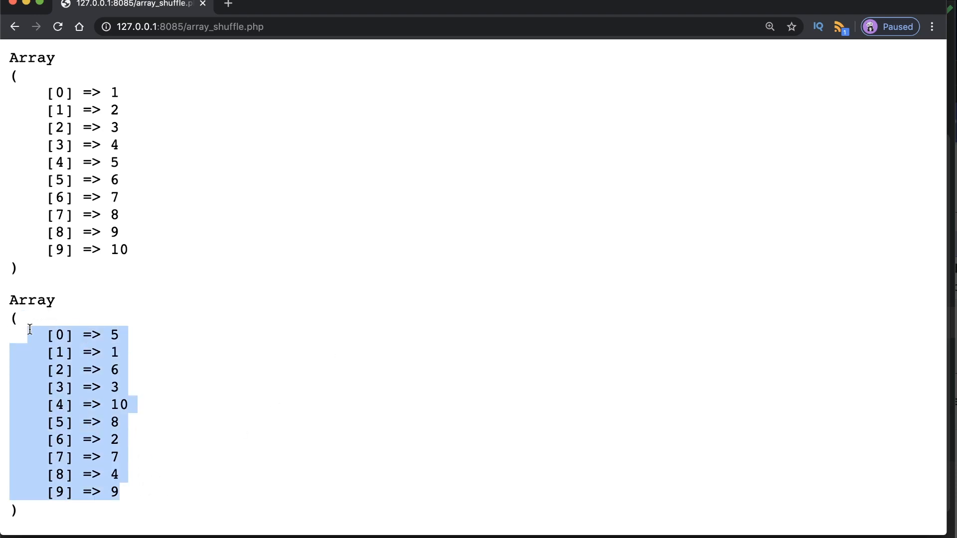
mouse_move(101, 358)
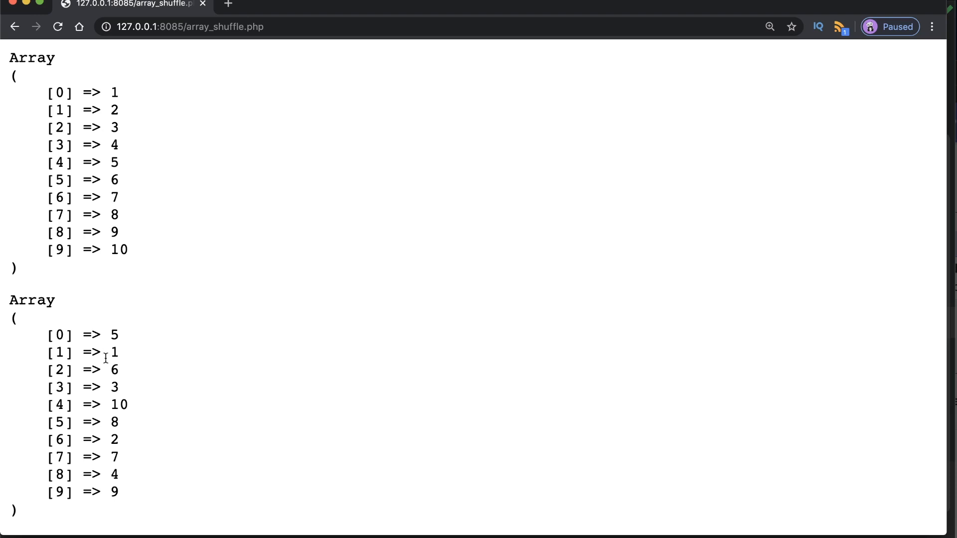
Point out the shuffled hardcoded values re-indexed 0–3, including butter at key 3.
left_click_drag(115, 335, 118, 492)
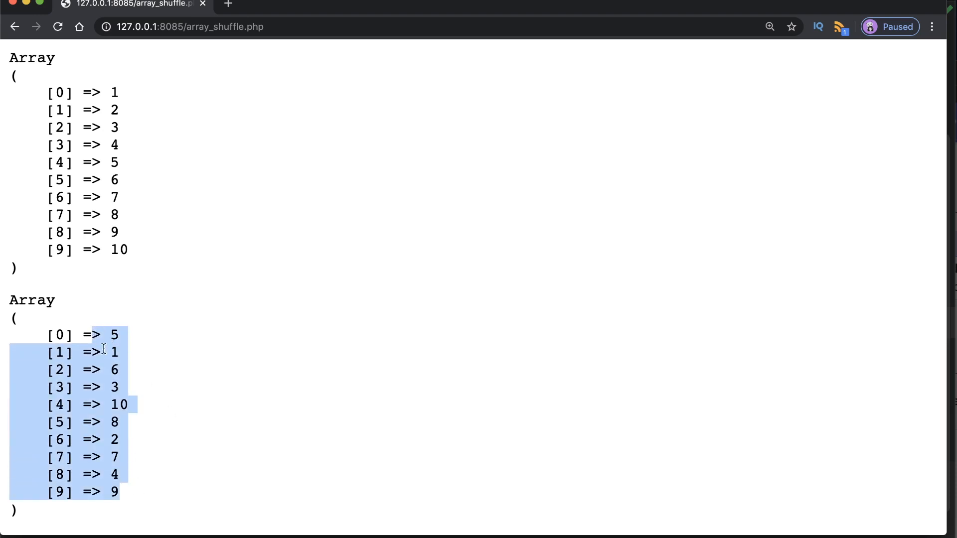
scroll("down", 3)
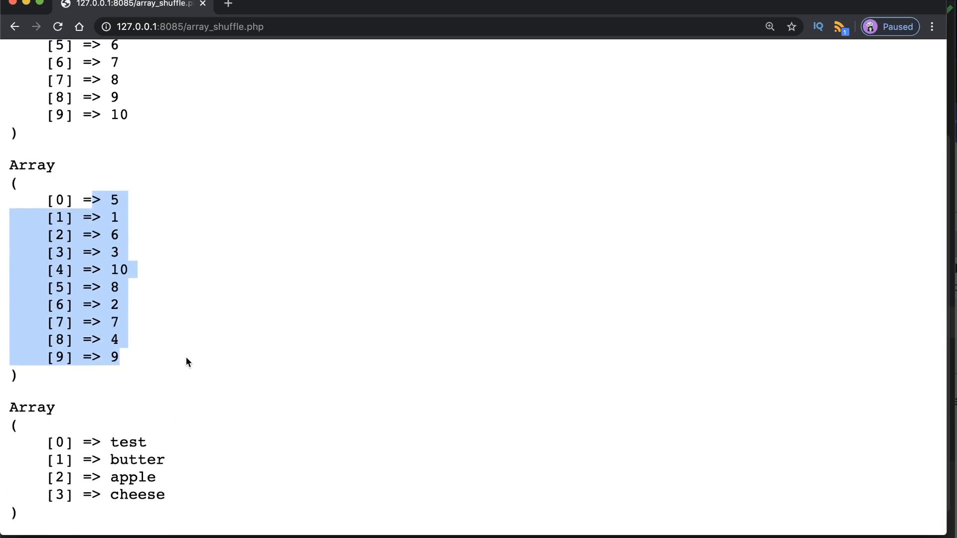
left_click(138, 460)
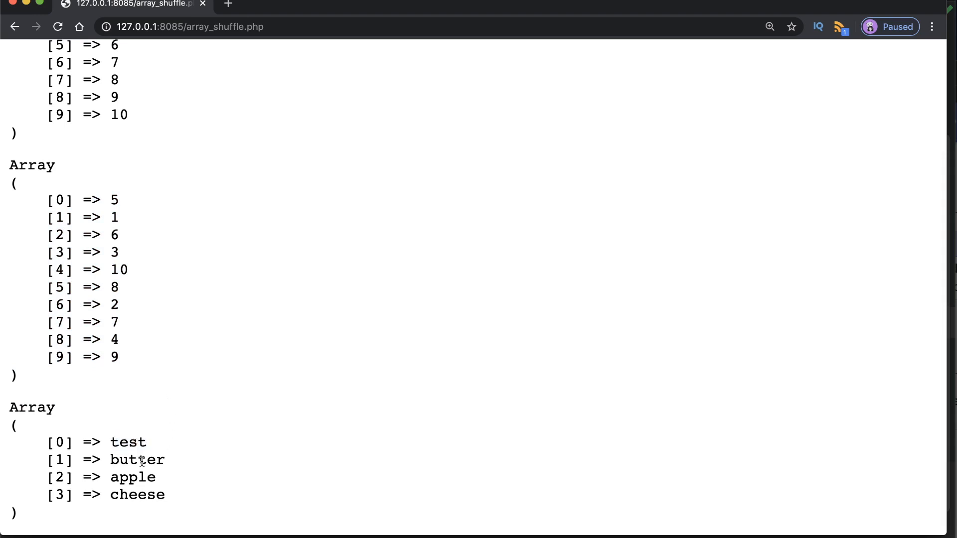
double_click(140, 494)
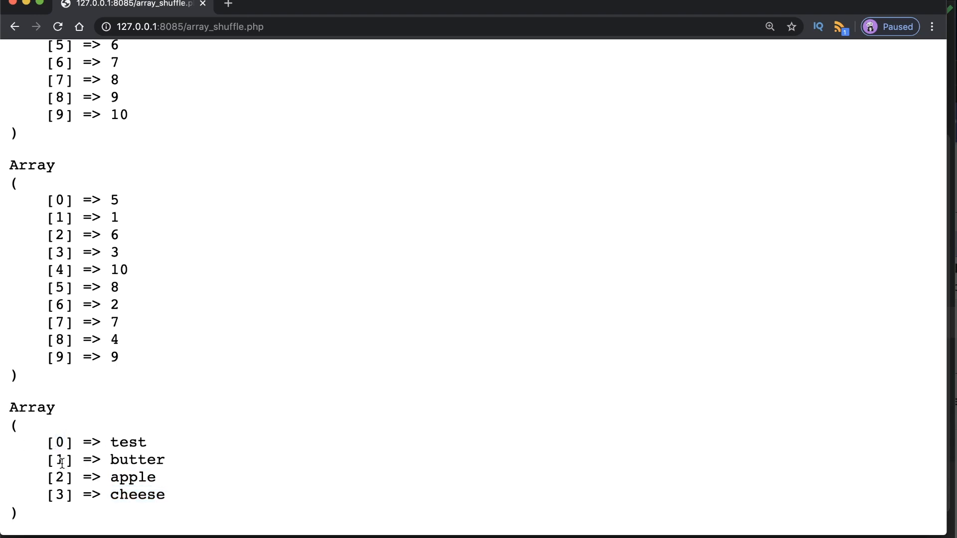
double_click(58, 494)
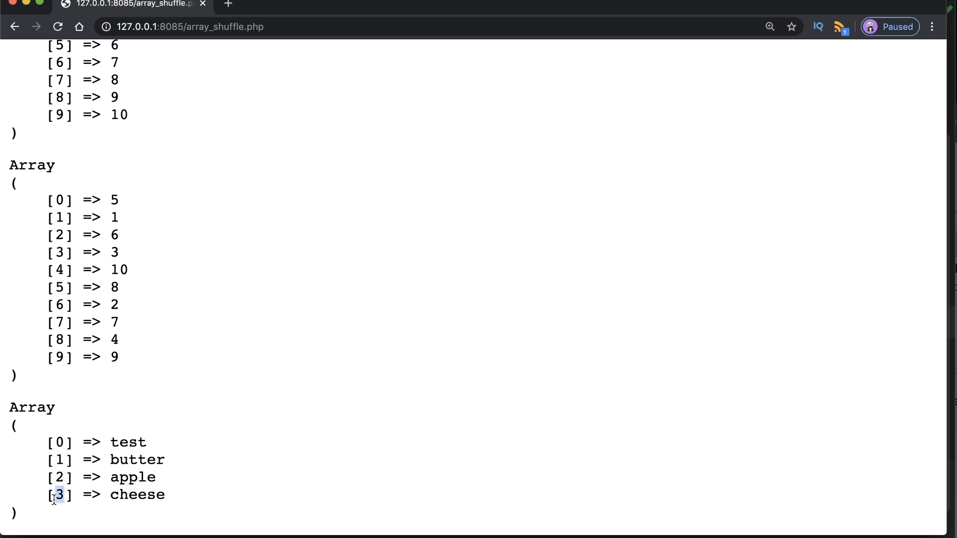
mouse_move(84, 475)
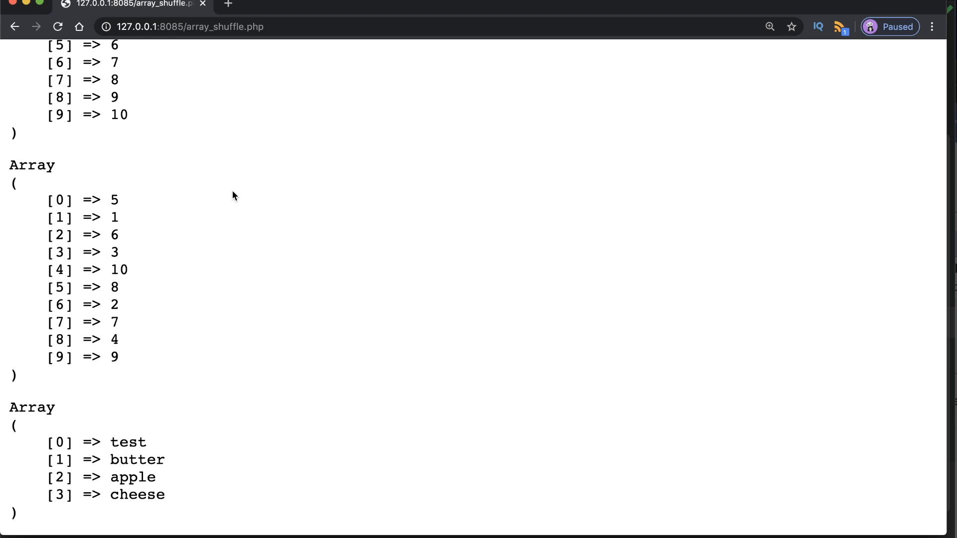
Reload the page so both arrays print in a new shuffled order.
left_click(56, 26)
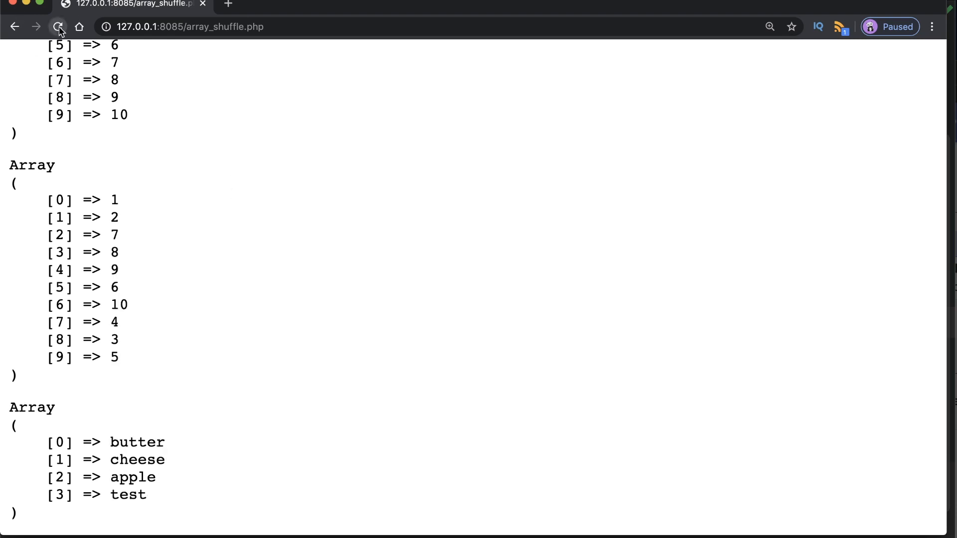